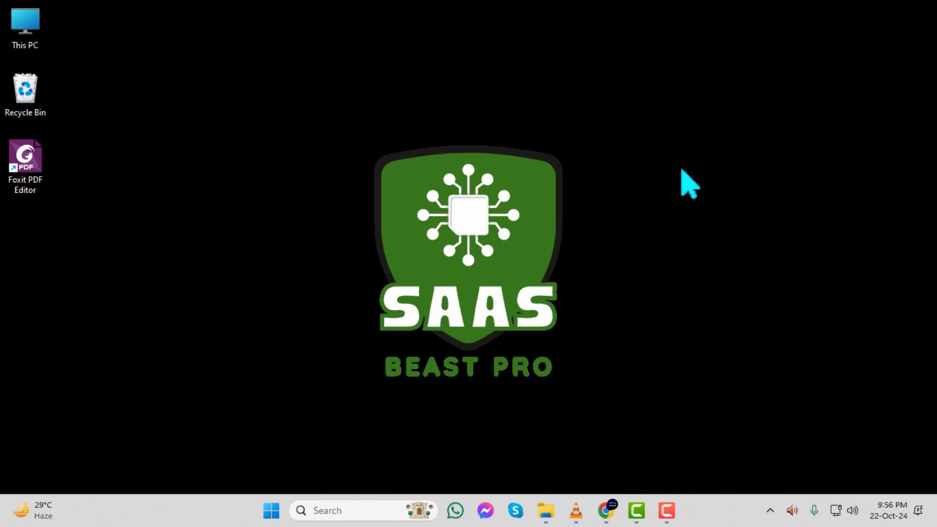
- Reach dropbox.com/home from the Google search results for Dropbox
click(605, 510)
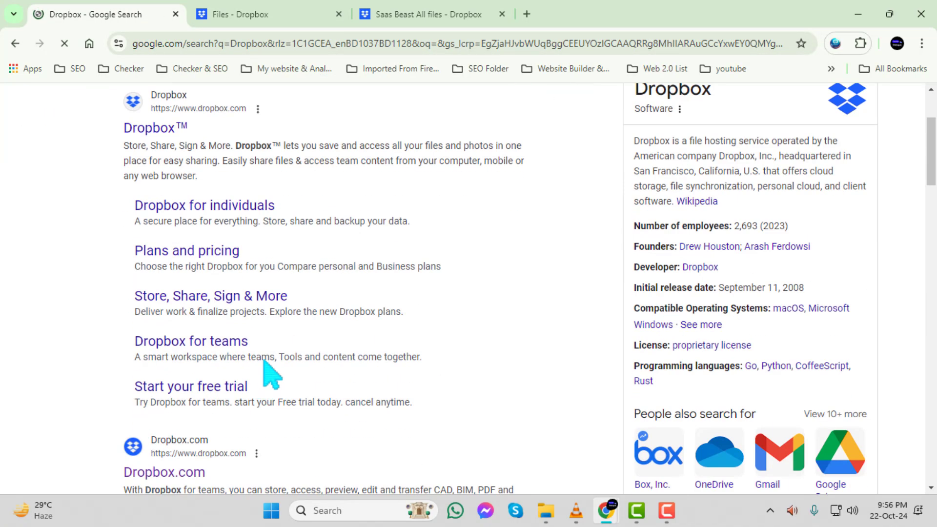
scroll(down, 3)
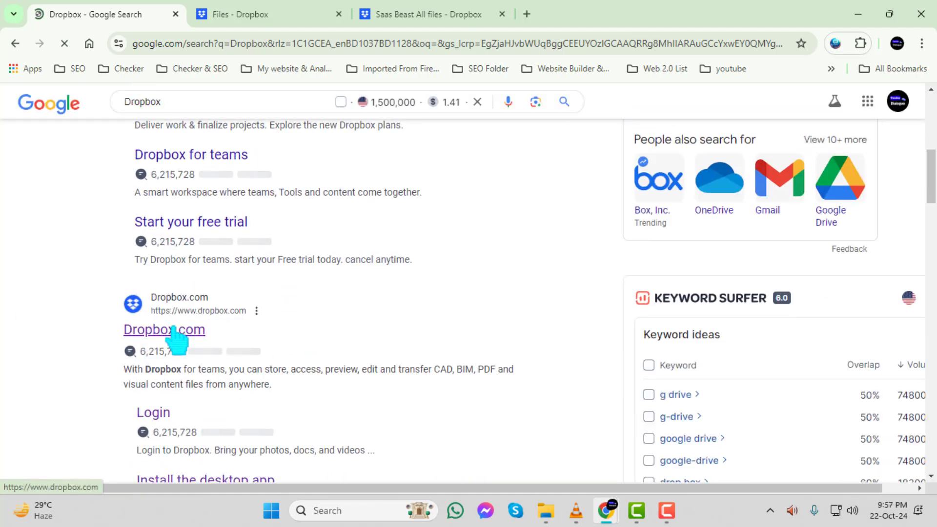
click(164, 329)
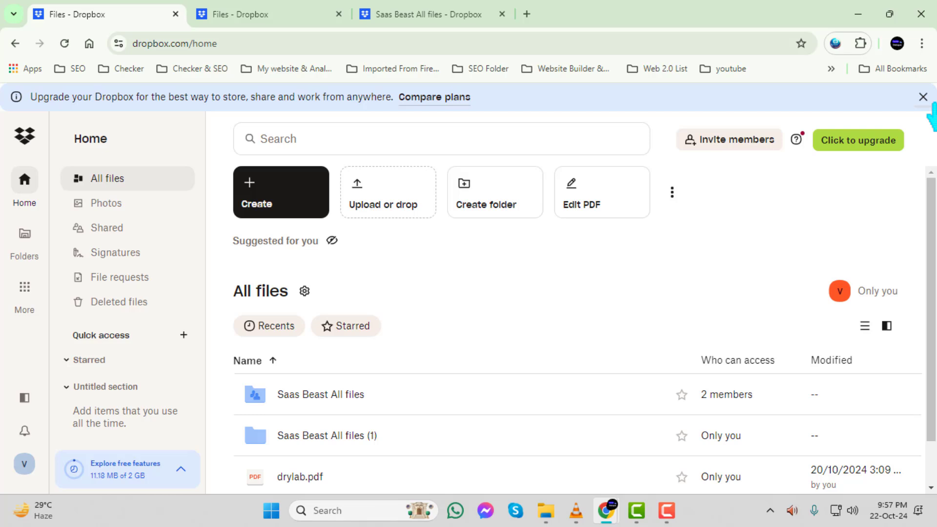
- Dismiss the upgrade banner and open the shared folder 'Saas Beast All files' from Shared
click(923, 97)
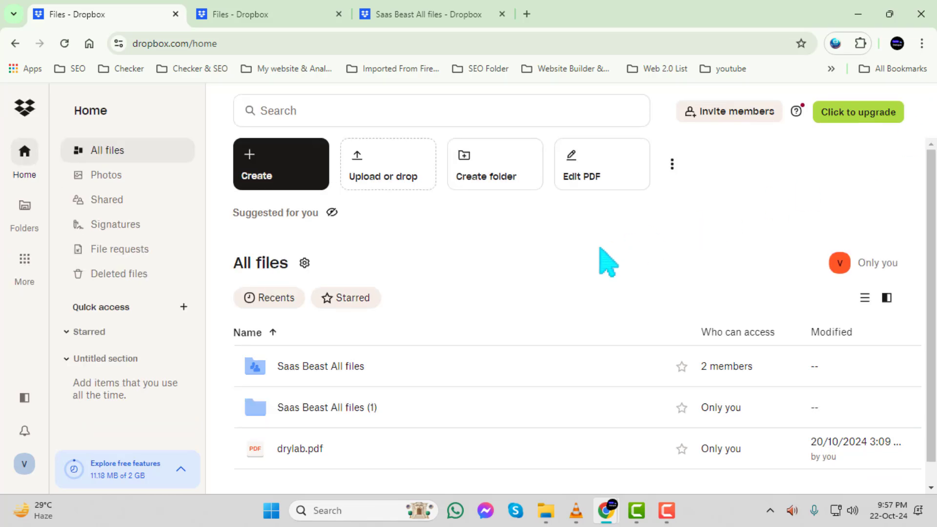
mouse_move(109, 199)
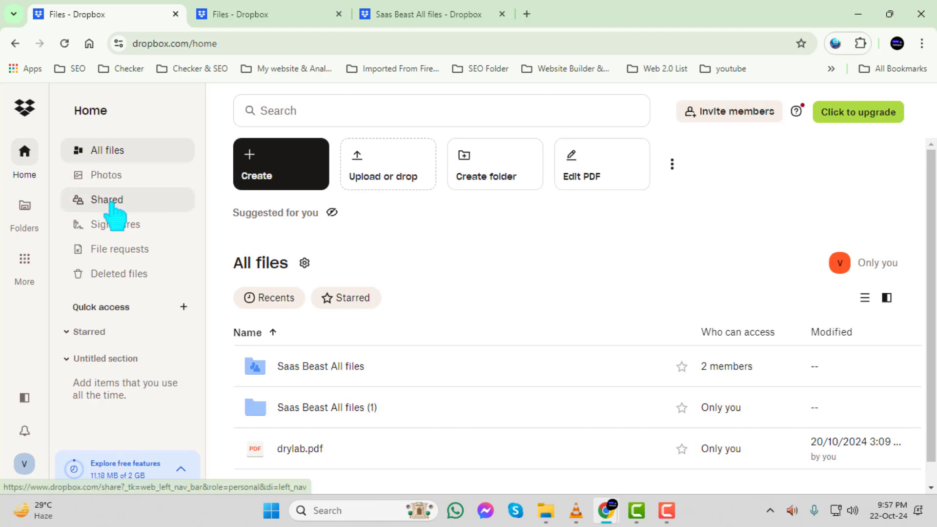
click(108, 199)
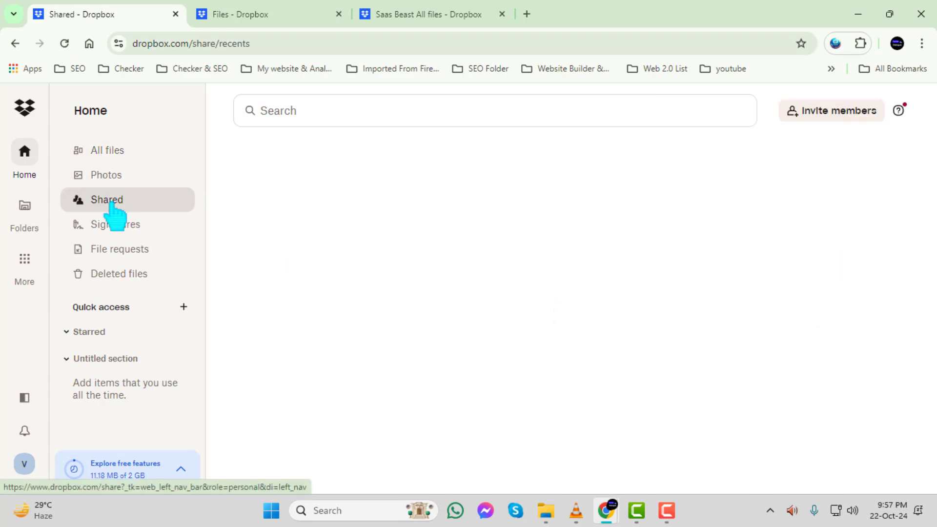
click(108, 199)
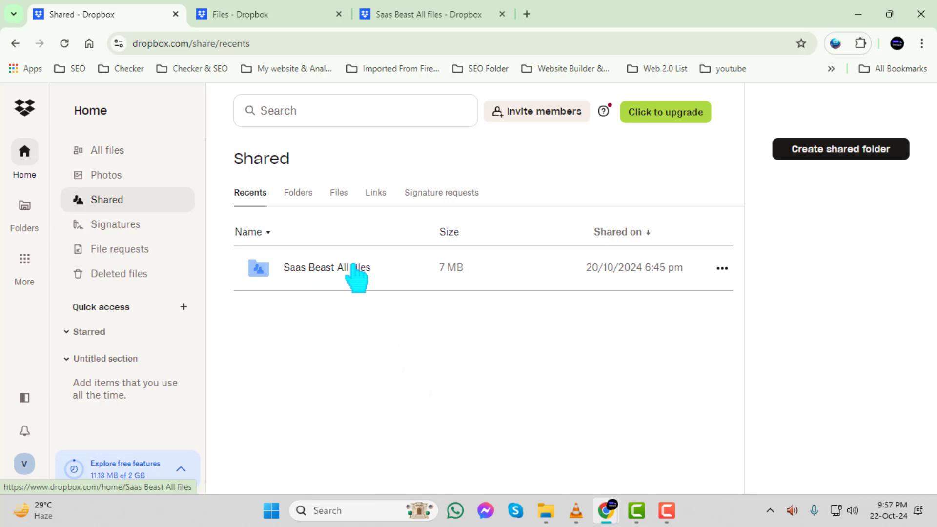
click(721, 268)
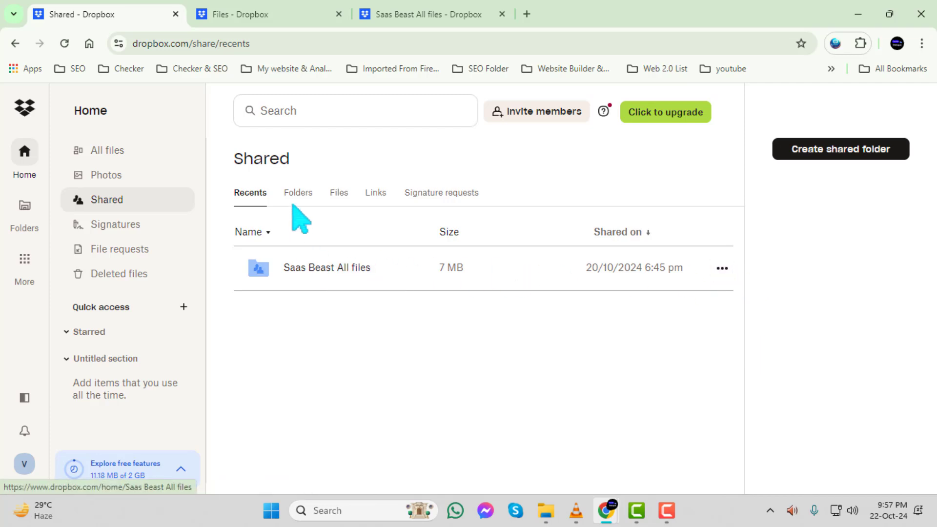
click(326, 268)
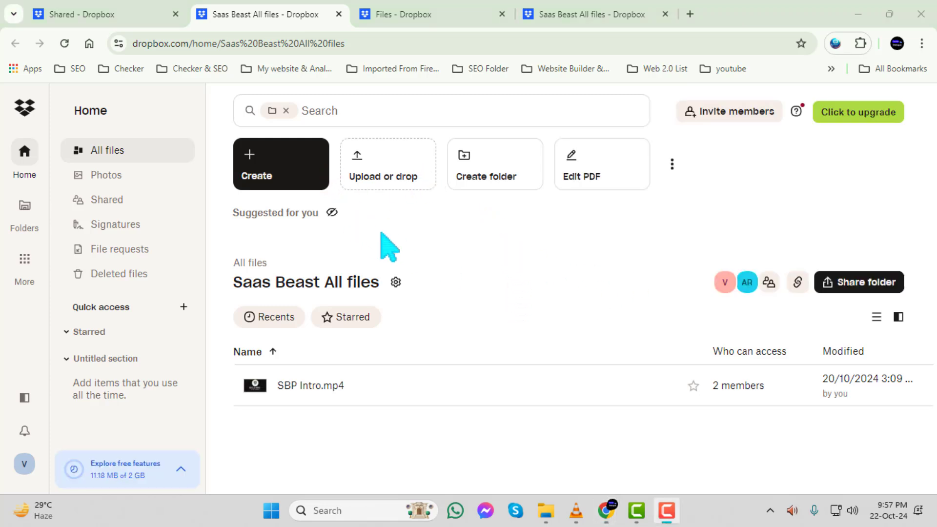
mouse_move(387, 176)
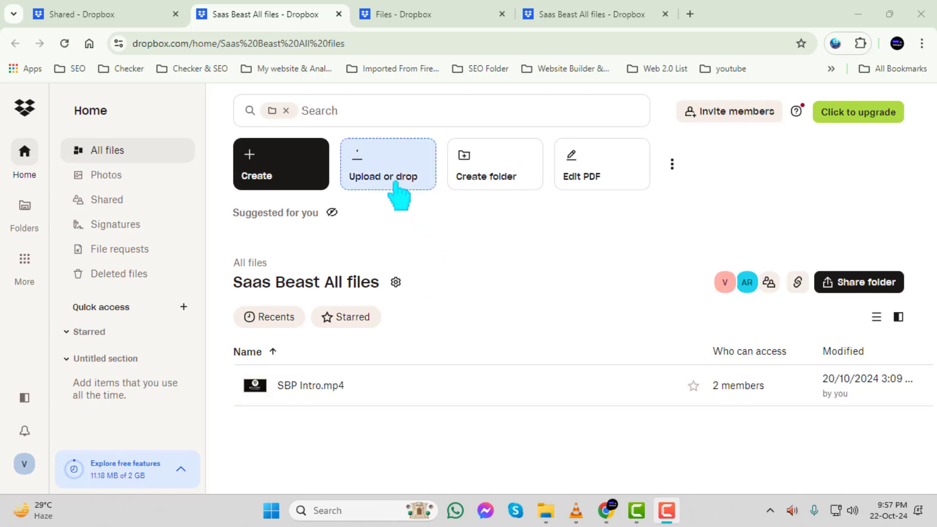
- Upload the file 'images (1)' from Downloads into the folder via Upload > File
click(387, 164)
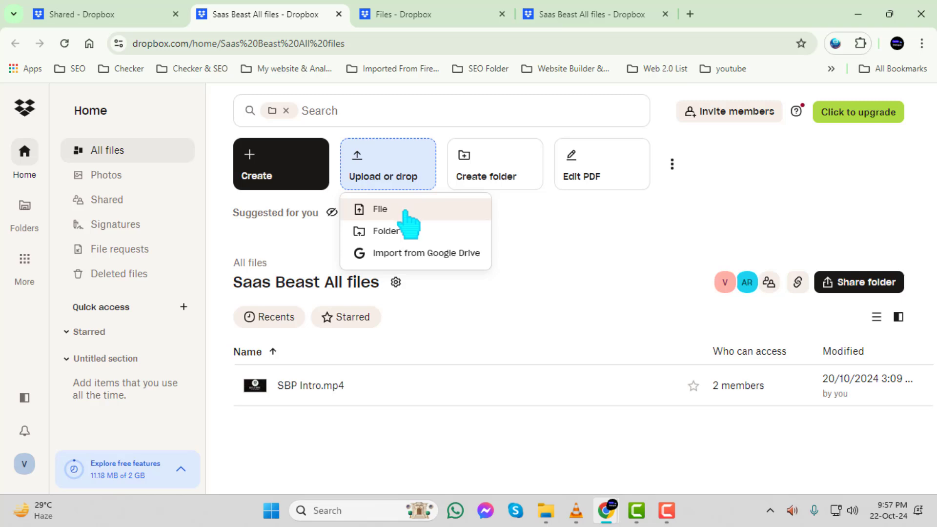
click(379, 209)
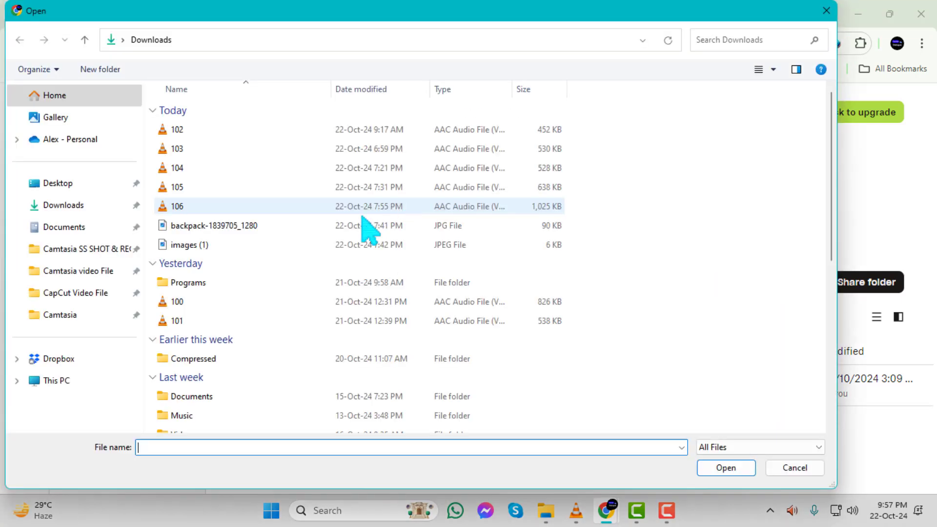
click(191, 244)
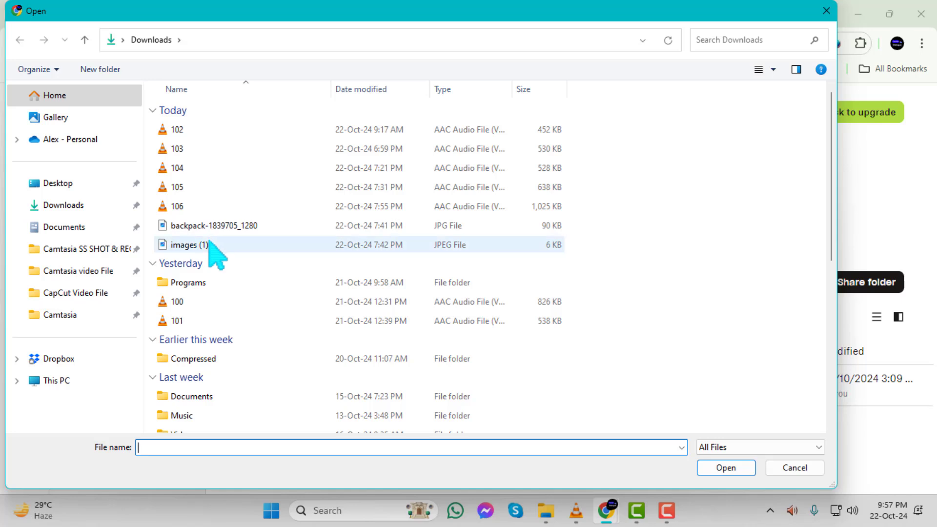
click(188, 244)
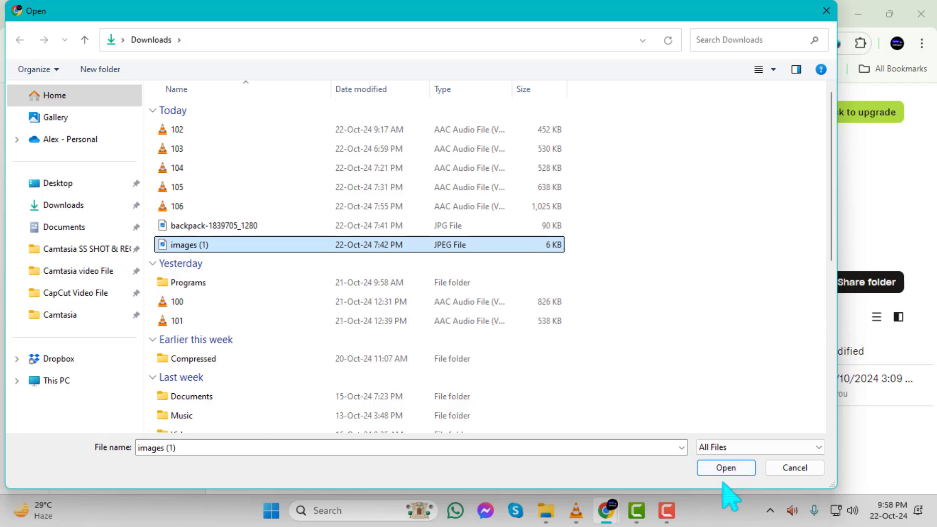
click(724, 467)
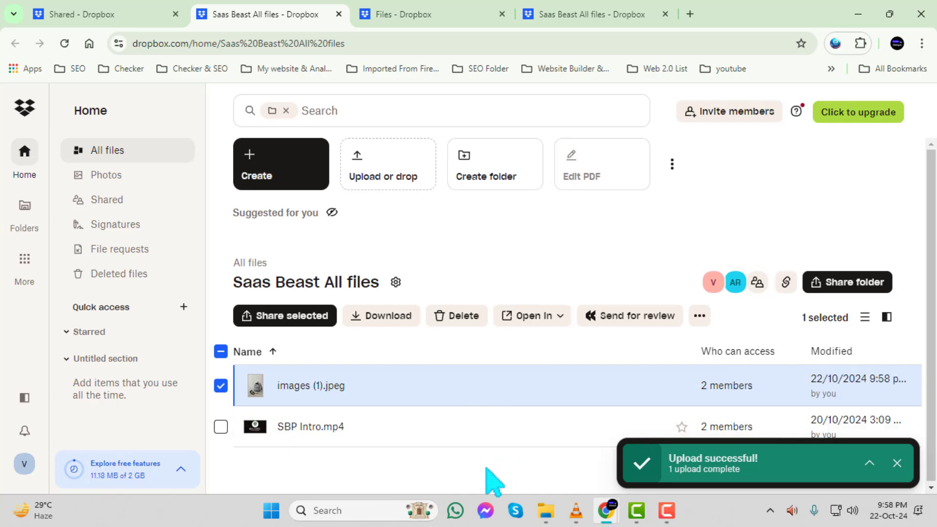
mouse_move(228, 389)
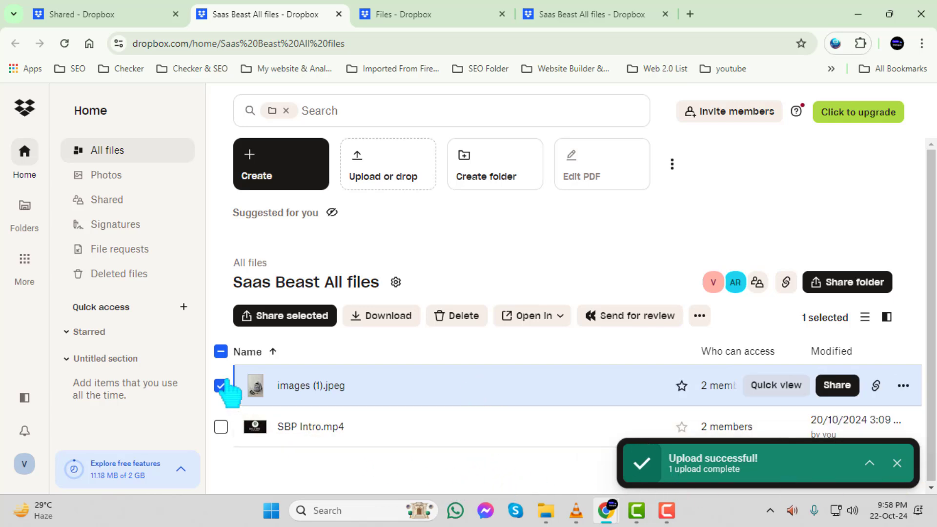
- Clear the selection of the newly uploaded images (1).jpeg
click(220, 385)
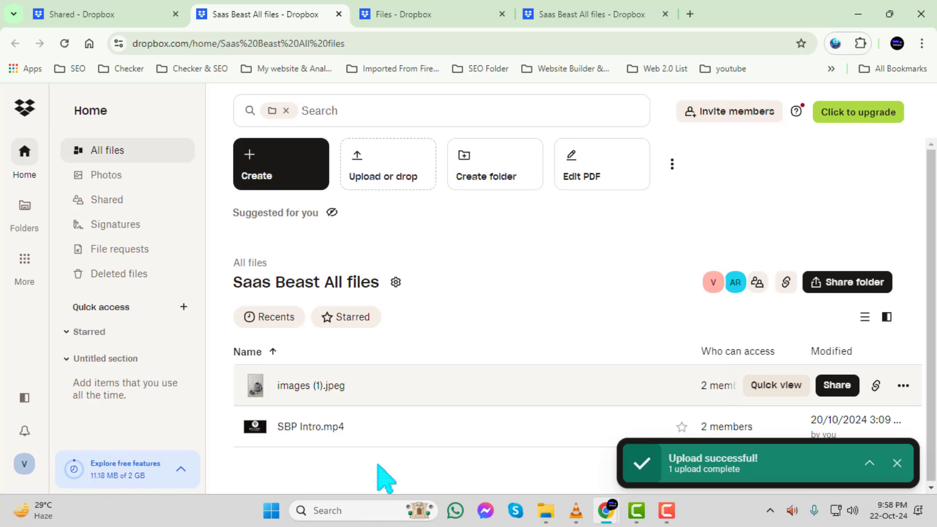
mouse_move(391, 475)
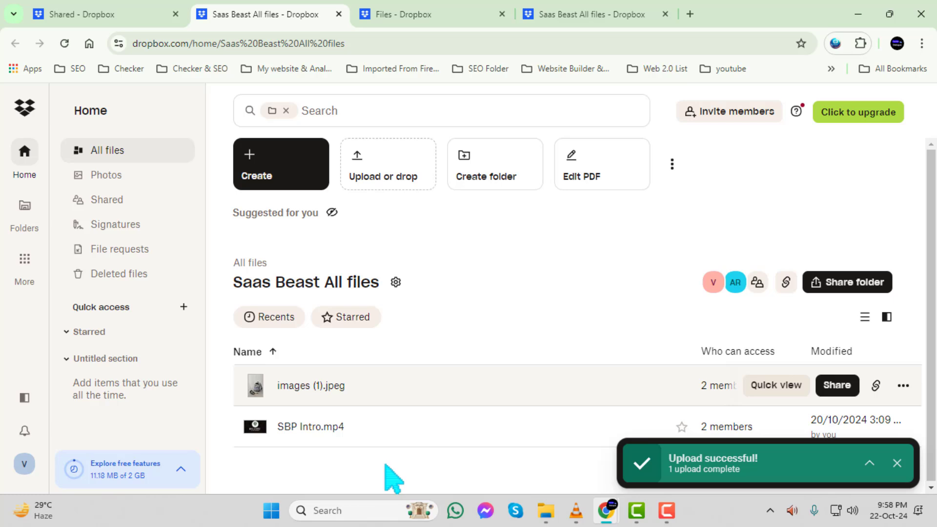